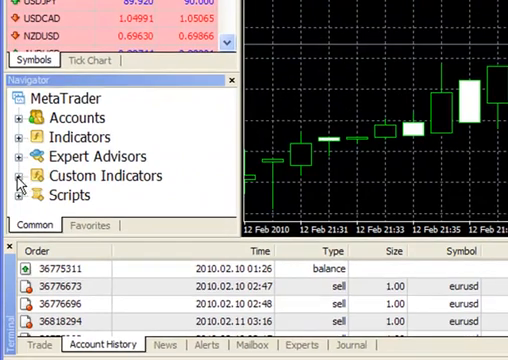
# Add Molanis_Indicator from Custom Indicators to the EURUSD chart in a separate subwindow.
pyautogui.click(18, 175)
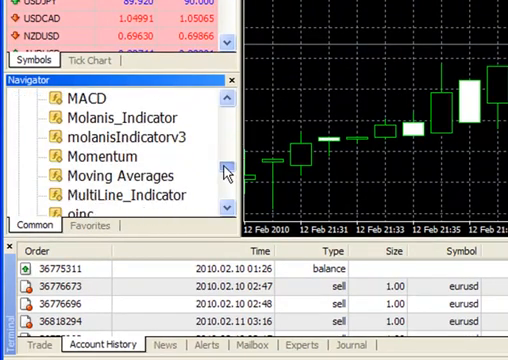
pyautogui.scroll(-3)
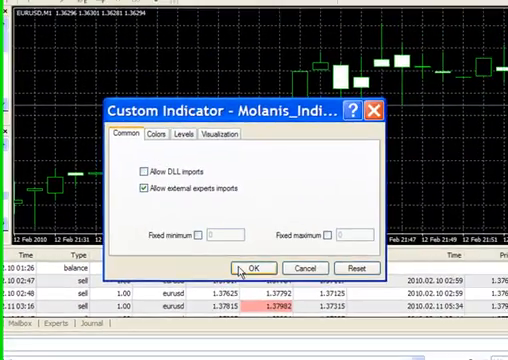
pyautogui.click(254, 267)
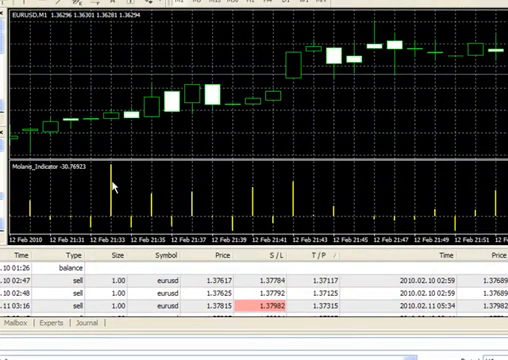
pyautogui.moveTo(113, 180)
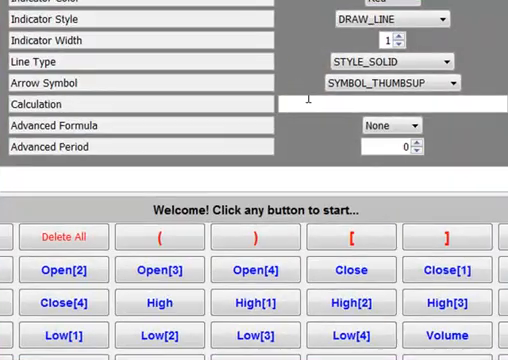
# Review the None, Average, Highest and Lowest advanced formulas, then enter High[i].
pyautogui.click(393, 124)
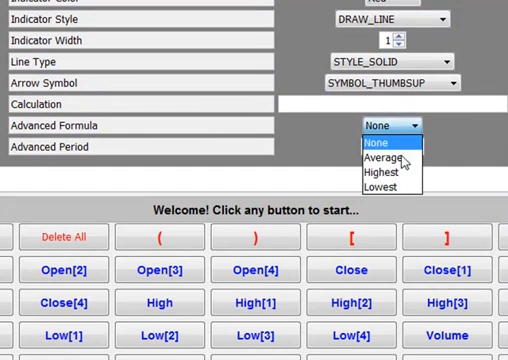
pyautogui.moveTo(383, 189)
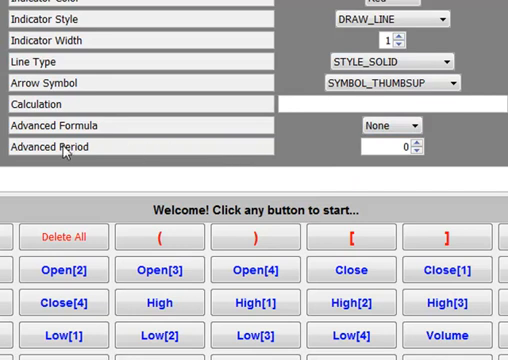
pyautogui.moveTo(65, 147)
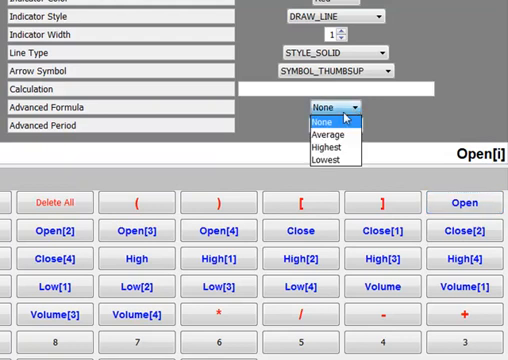
pyautogui.click(326, 132)
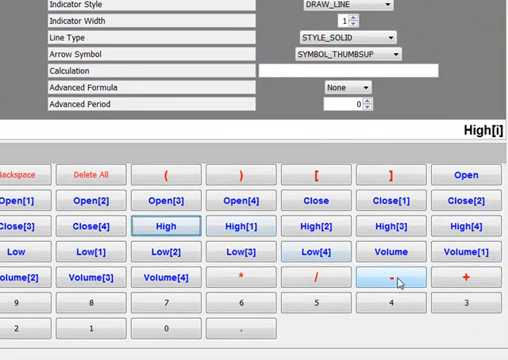
# Extend the formula to High[i]-Low[i] and set Advanced Formula to Highest.
pyautogui.click(393, 279)
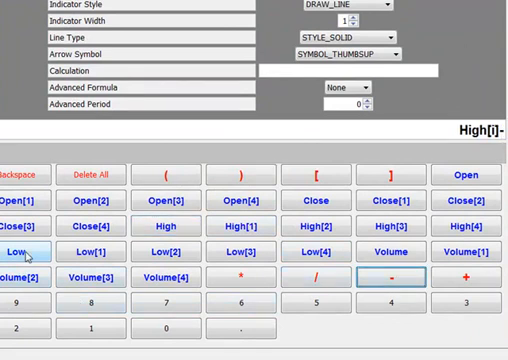
pyautogui.click(28, 250)
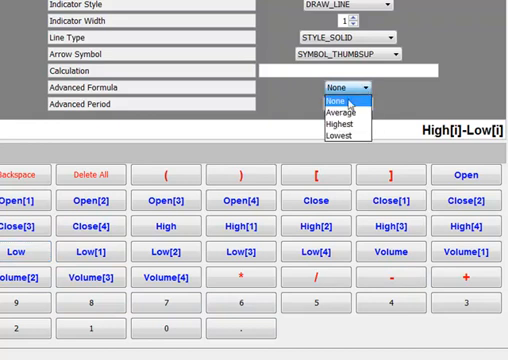
pyautogui.click(333, 124)
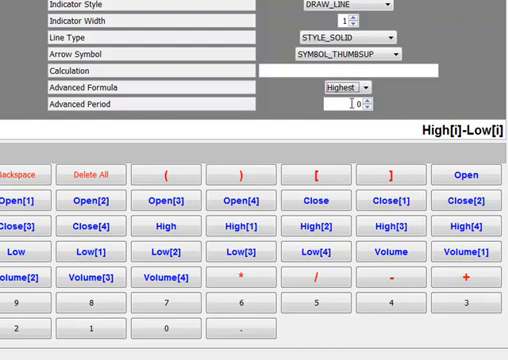